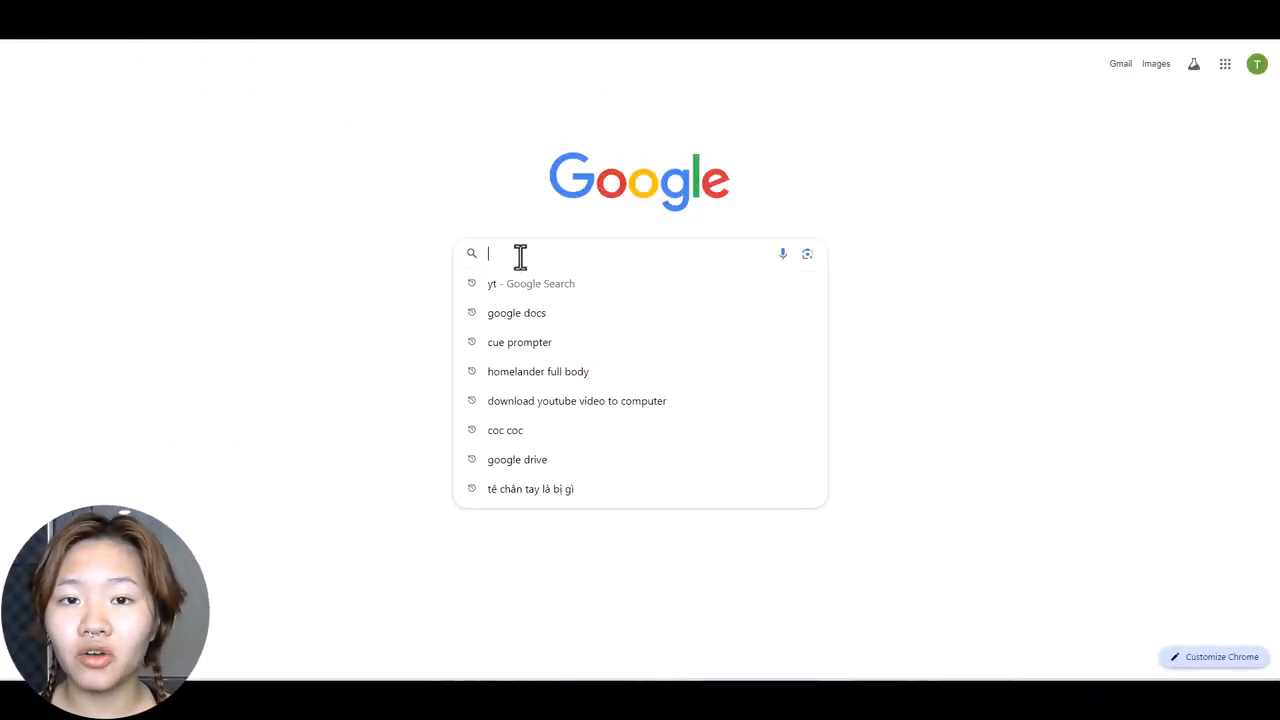
Search for Viggle and sign in to its web app with Google.
text(viggle)
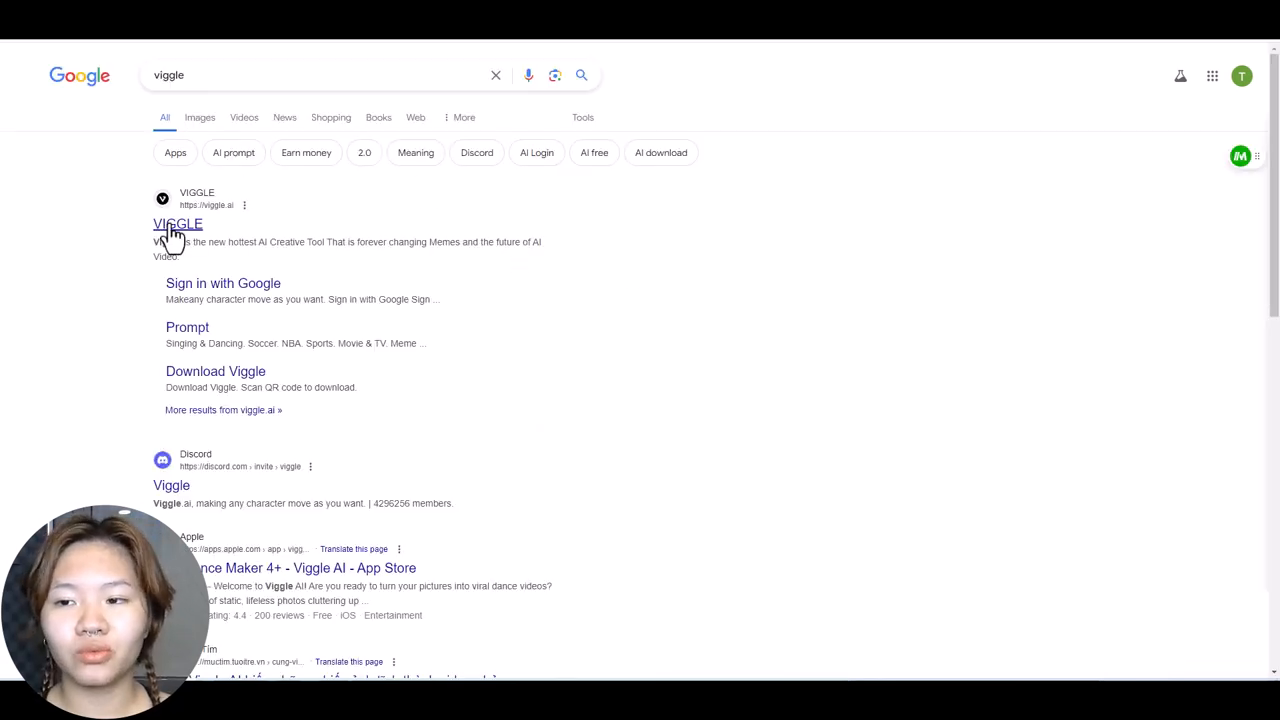
mouse_move(268, 205)
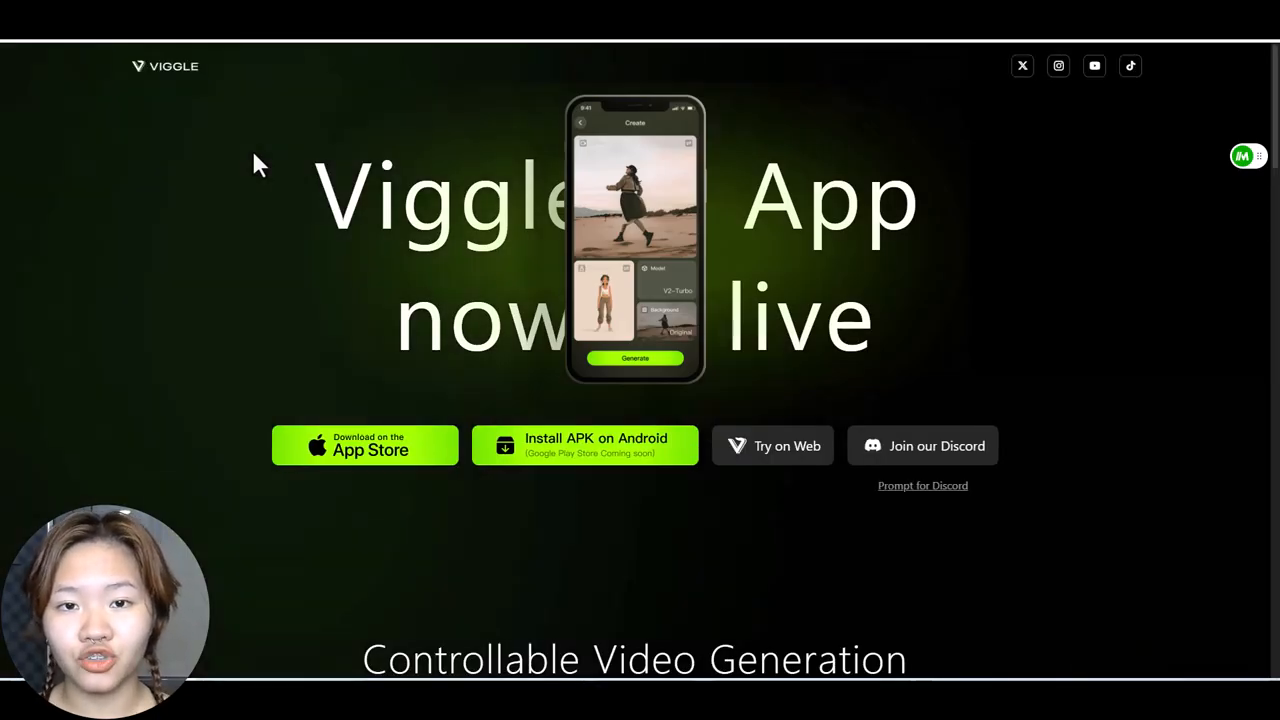
mouse_move(775, 97)
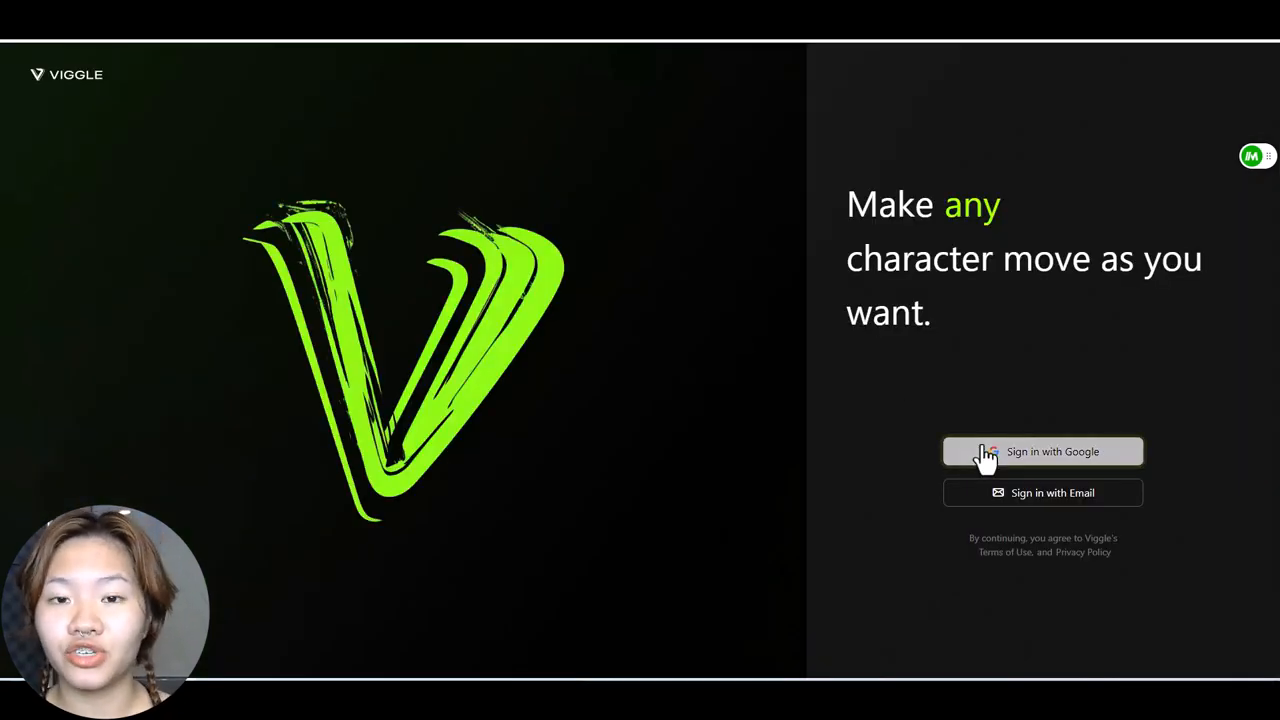
click(1042, 451)
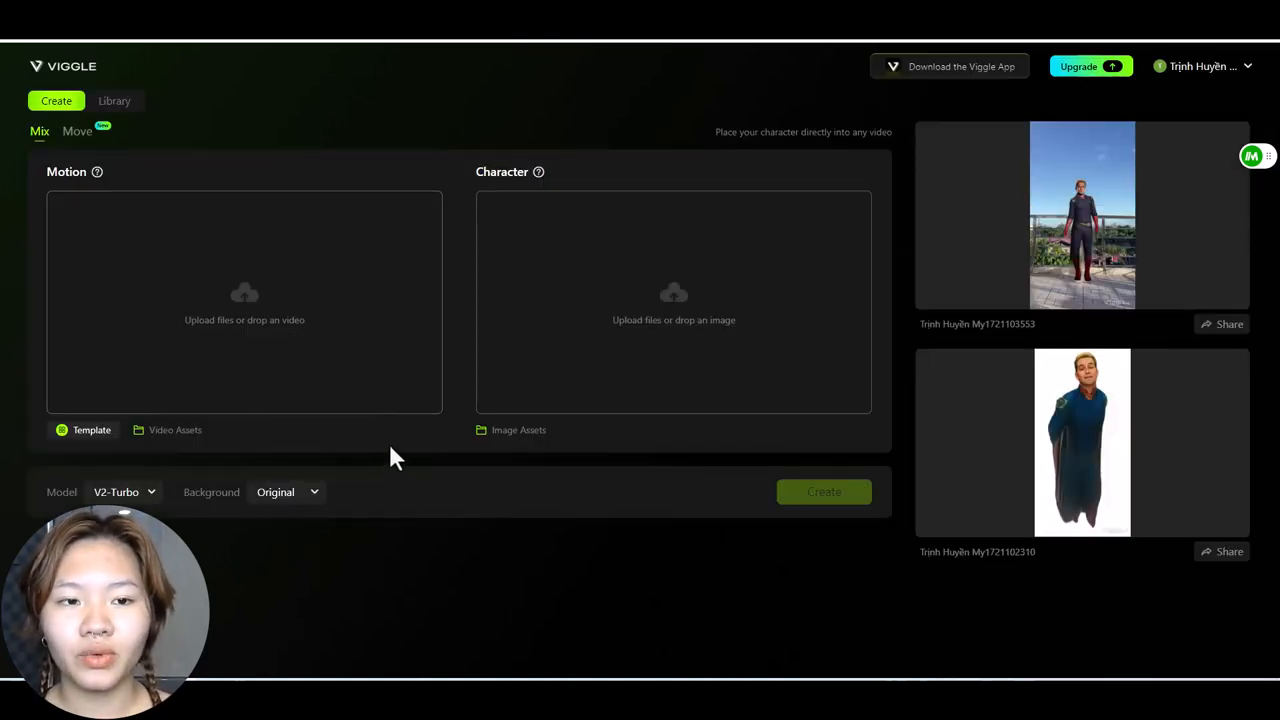
mouse_move(728, 184)
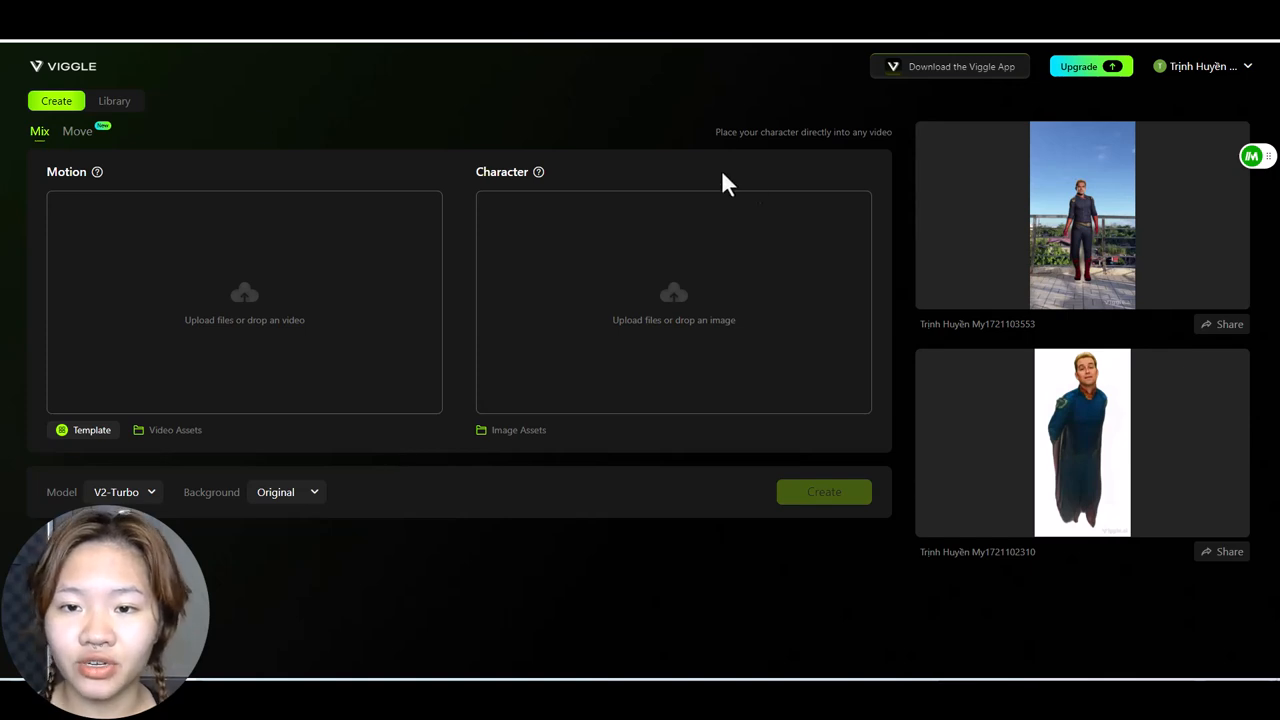
Preview the Move mode, then return to the Mix mode.
click(77, 131)
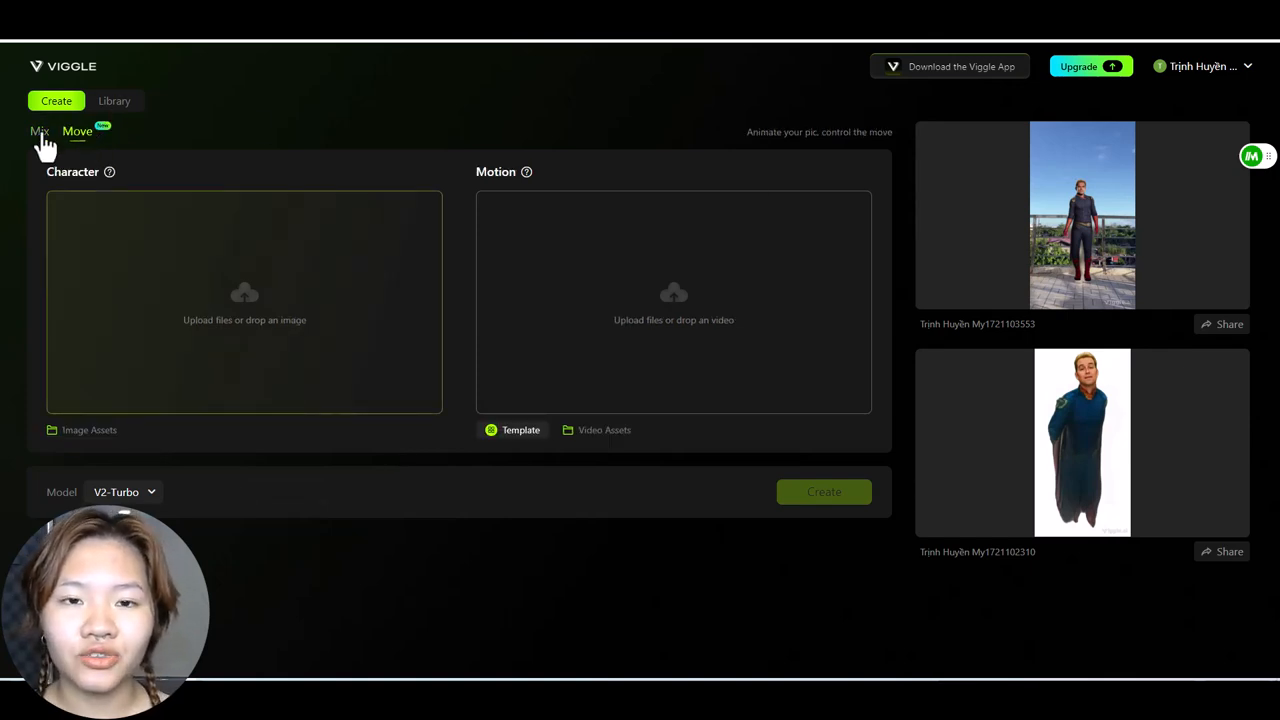
click(39, 131)
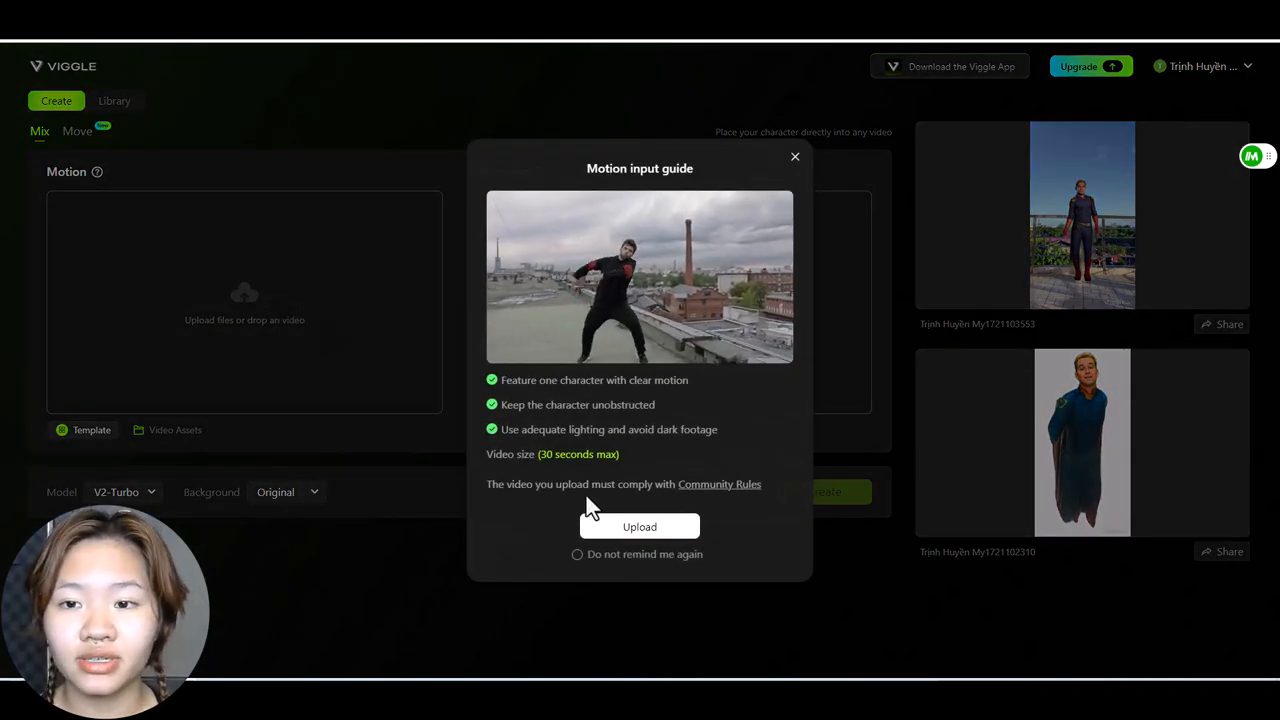
Browse the Template gallery of ready-made motion videos.
click(639, 527)
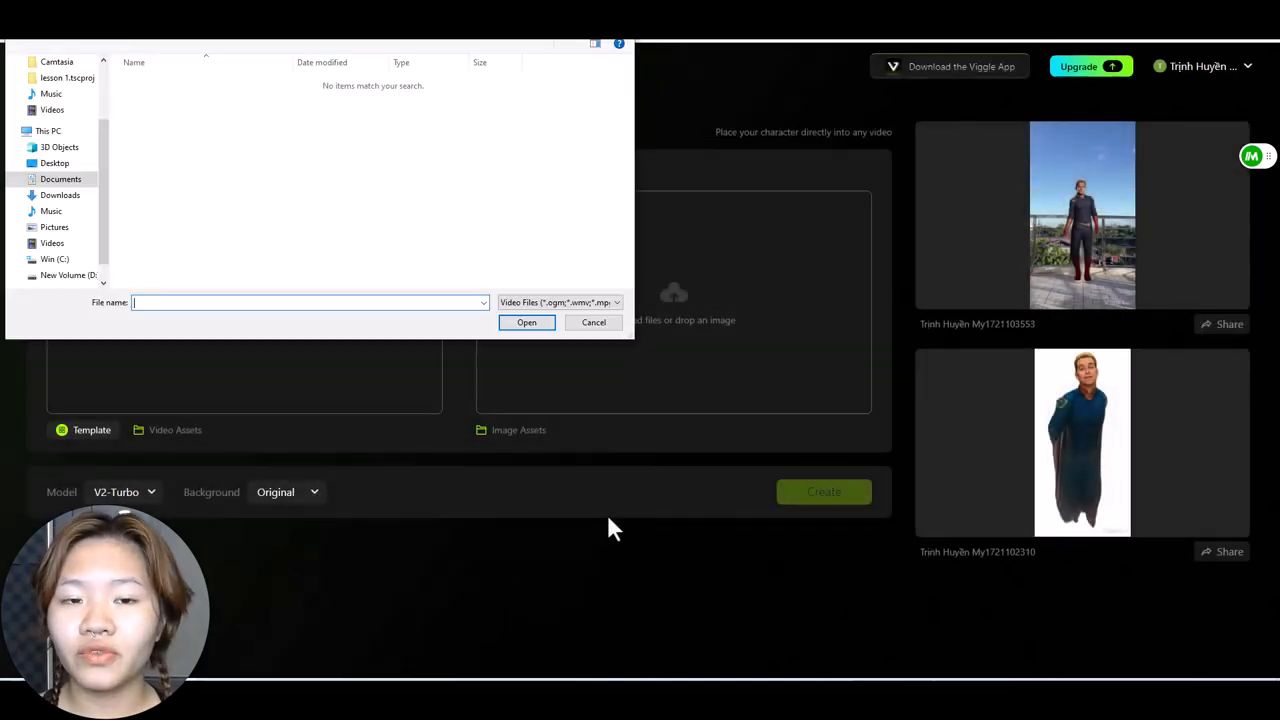
click(91, 429)
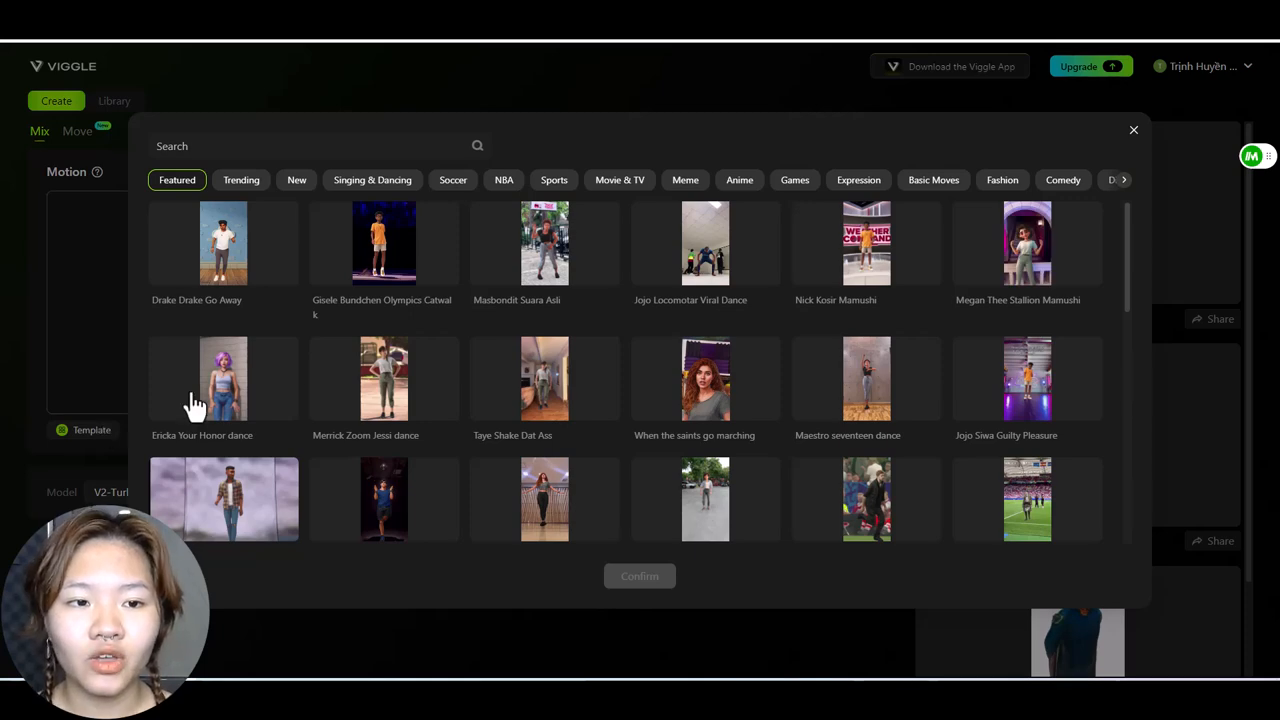
scroll(down, 3)
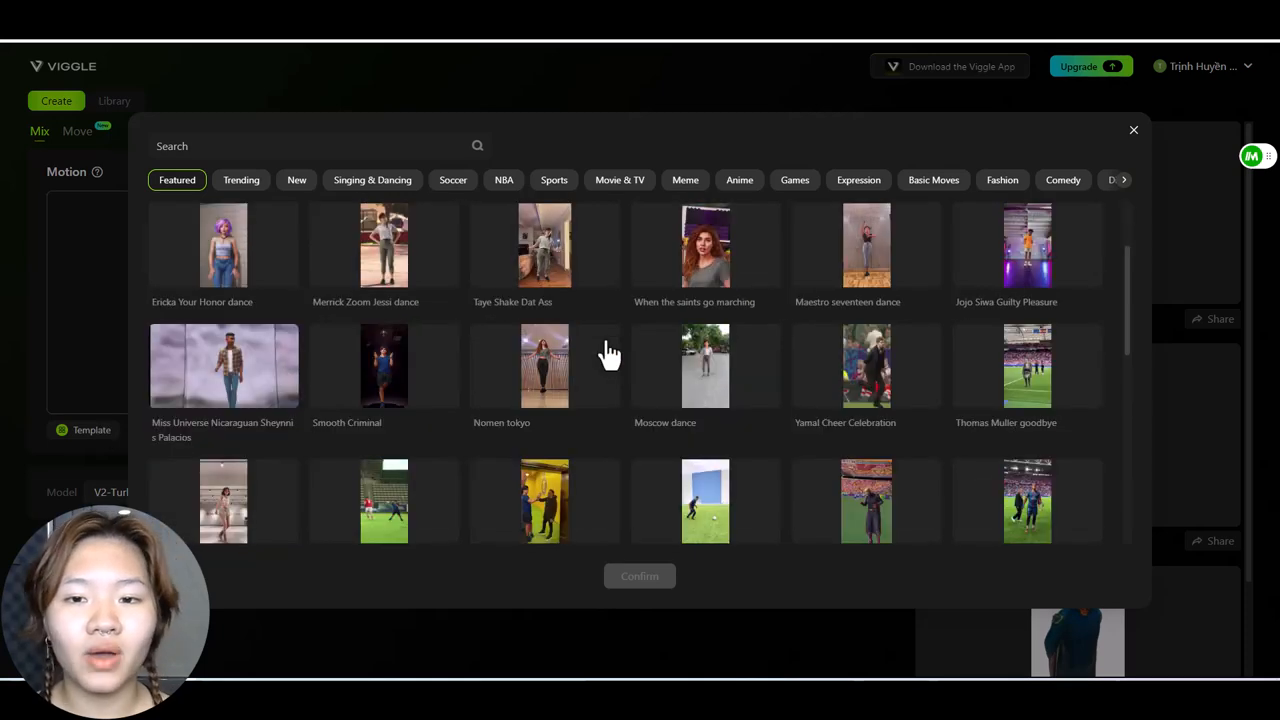
scroll(down, 3)
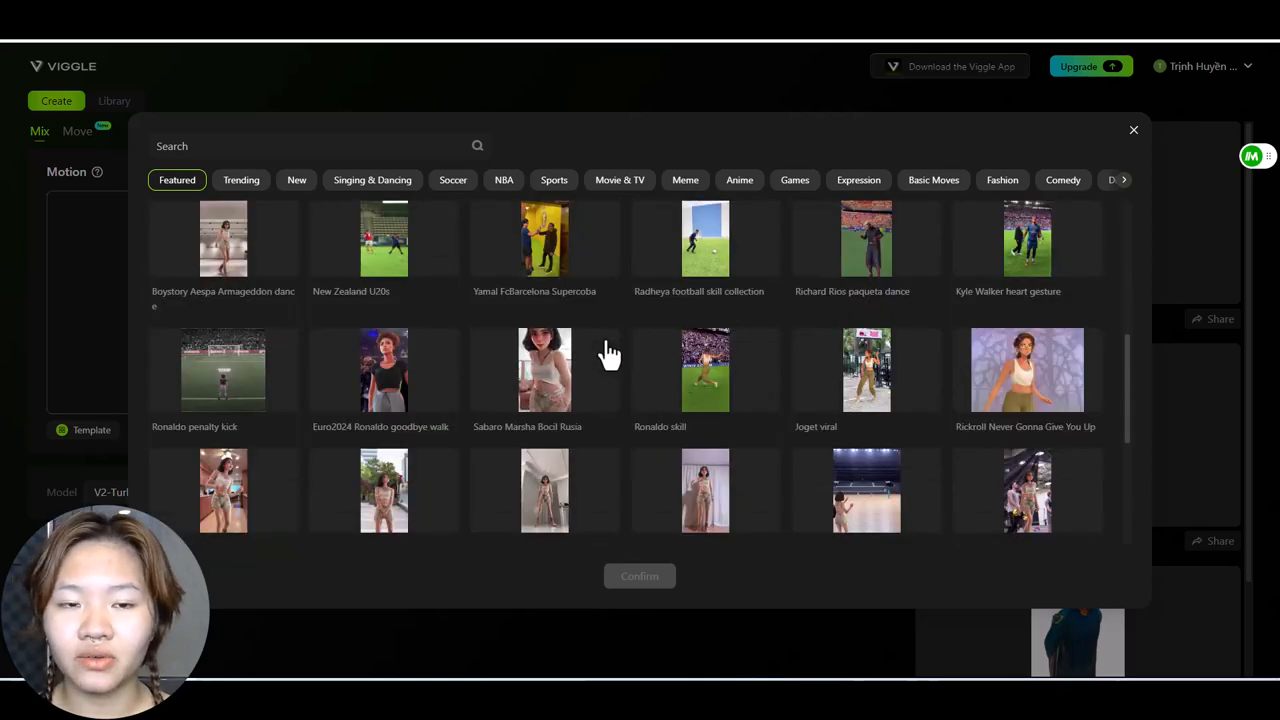
scroll(down, 3)
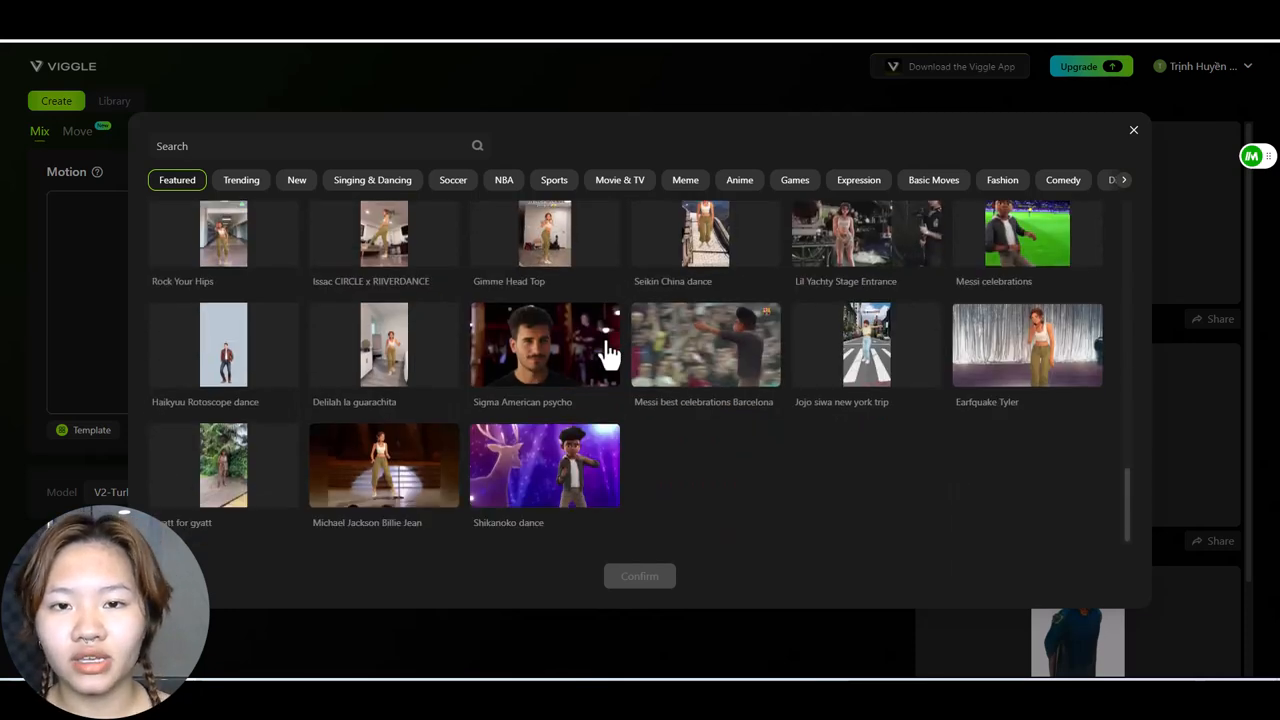
scroll(down, 3)
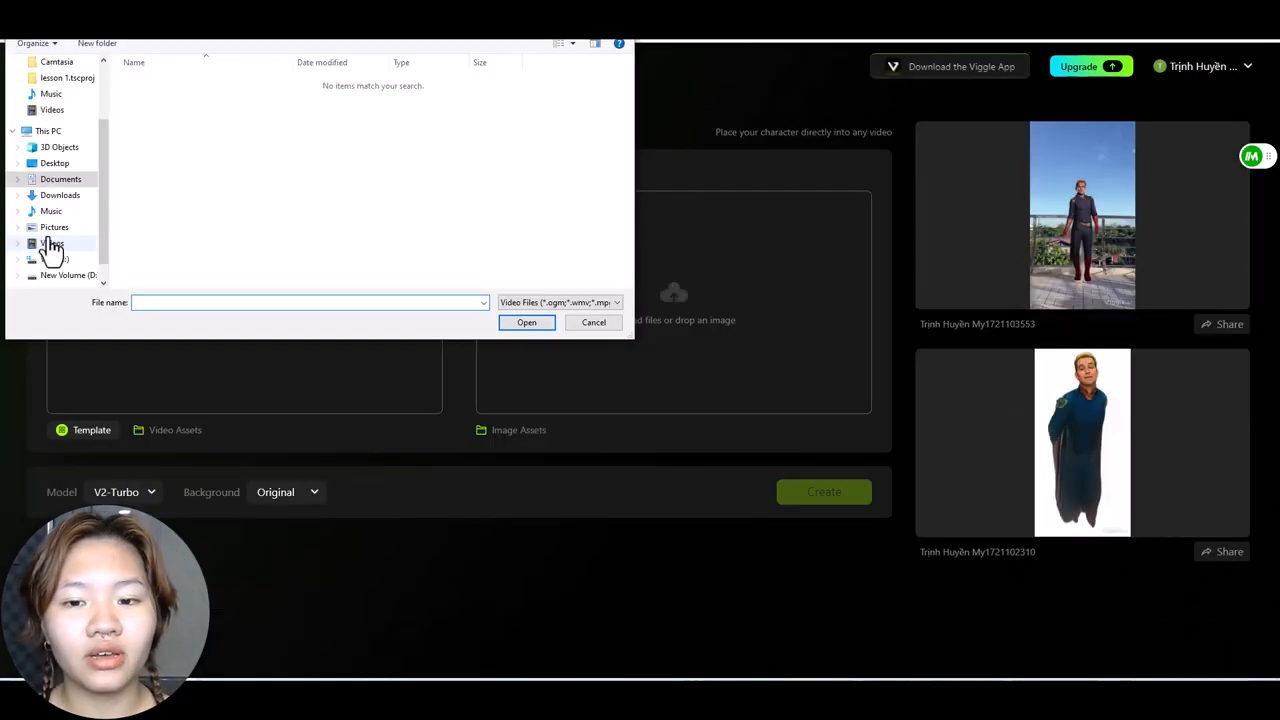
Go to the Videos folder in the file picker.
click(59, 195)
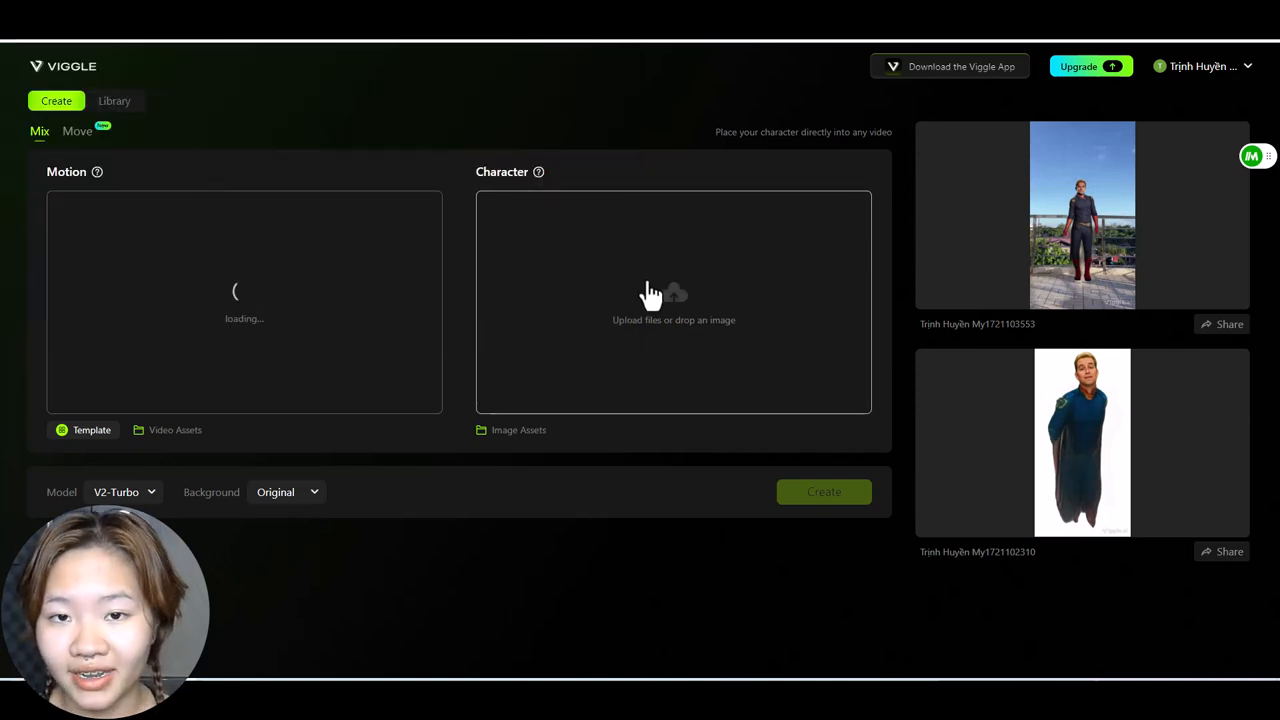
mouse_move(665, 300)
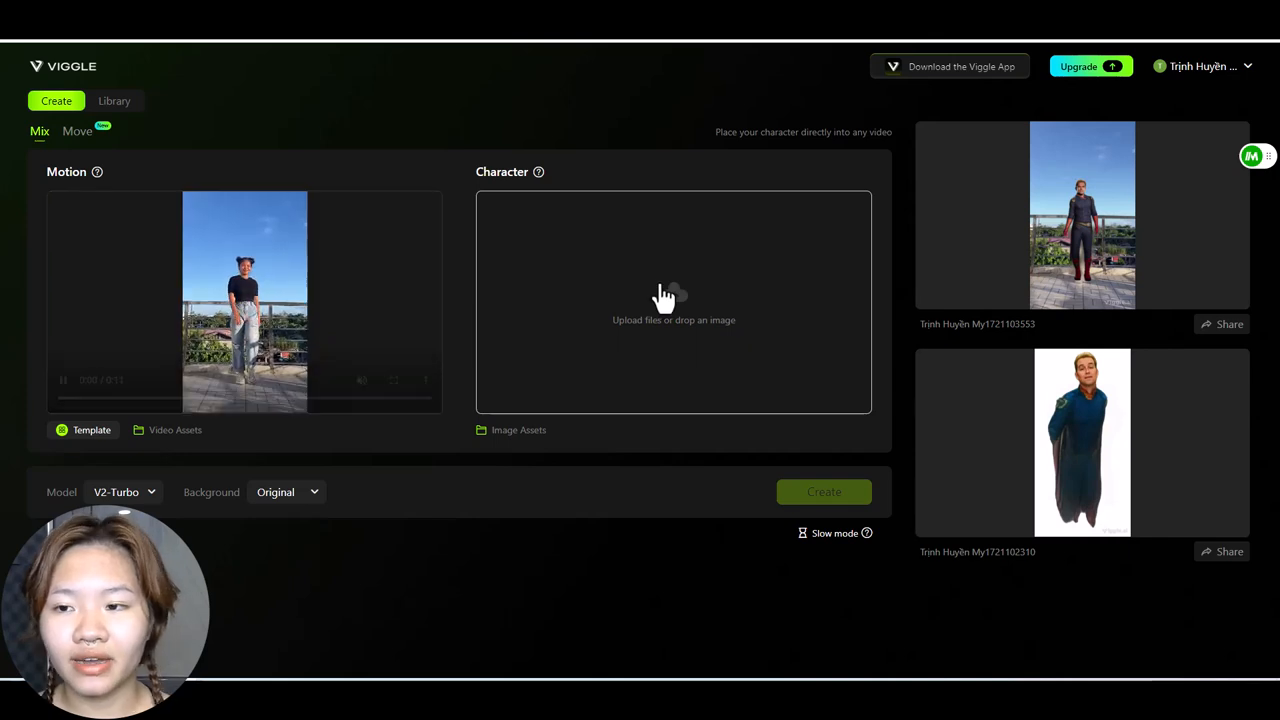
Bring up the character input guide after the dance video loads.
click(673, 302)
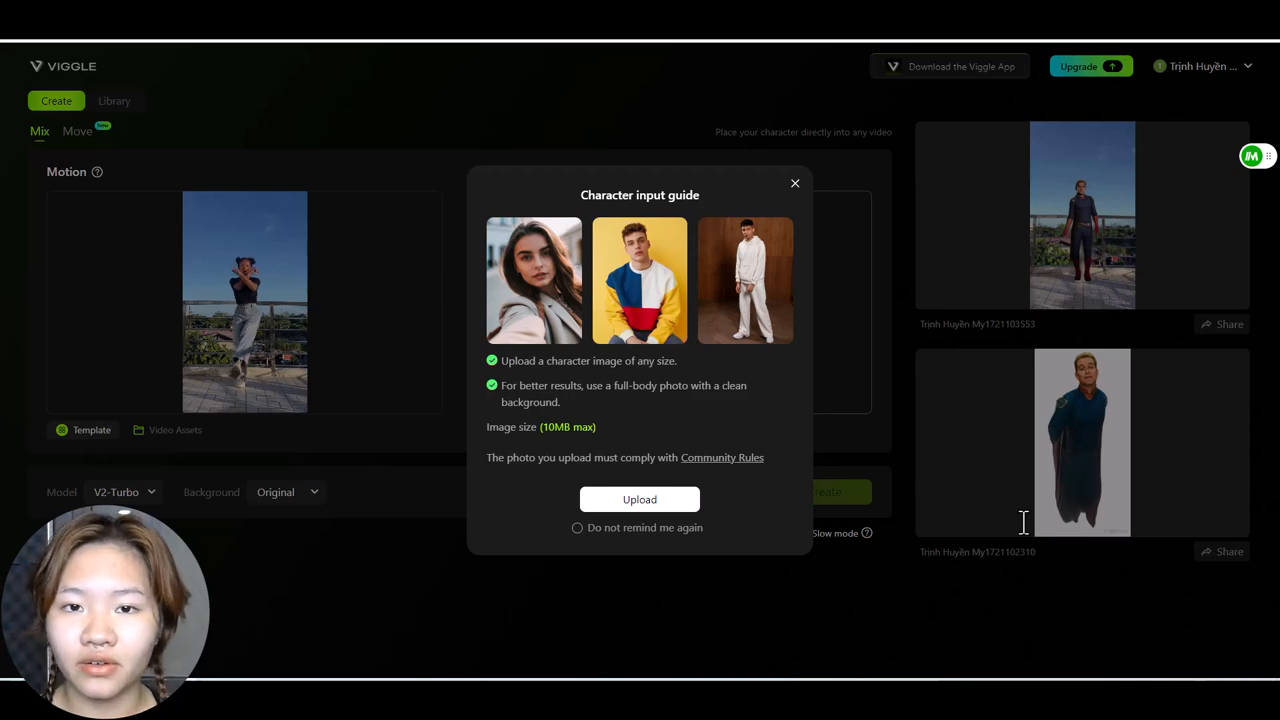
Upload images.jpg (Homelander) as the Mix character.
click(795, 183)
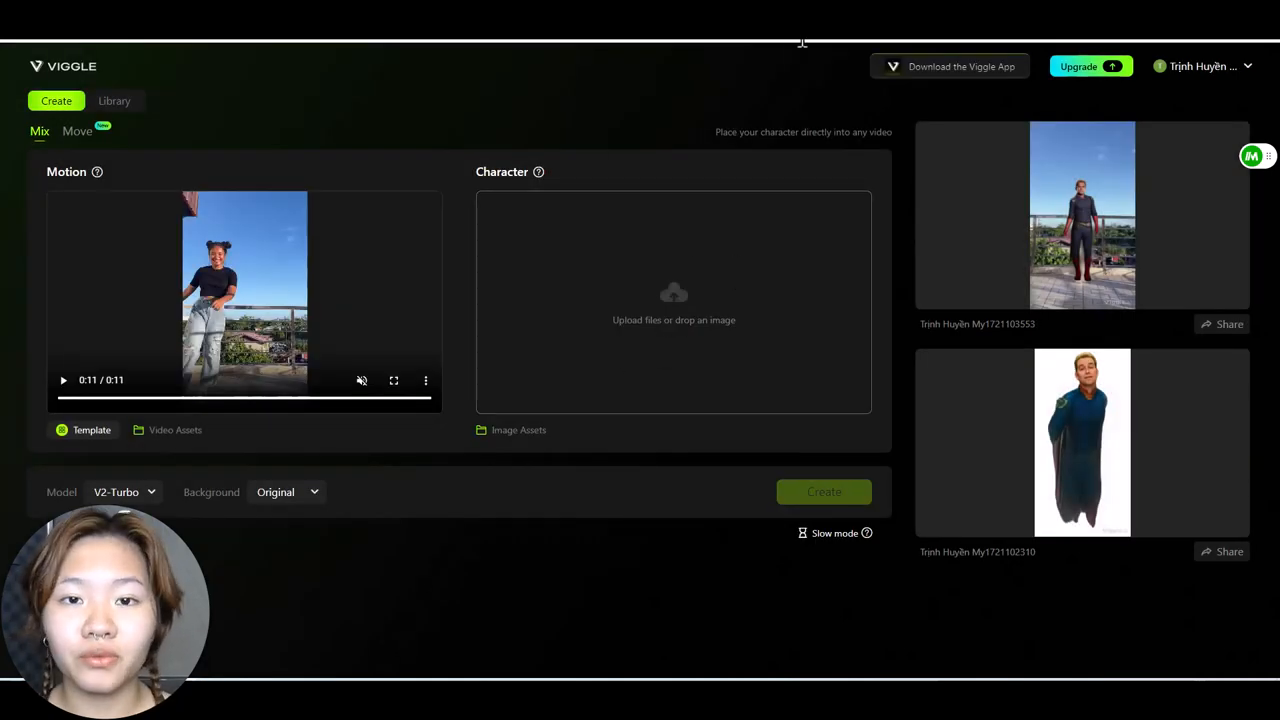
click(673, 302)
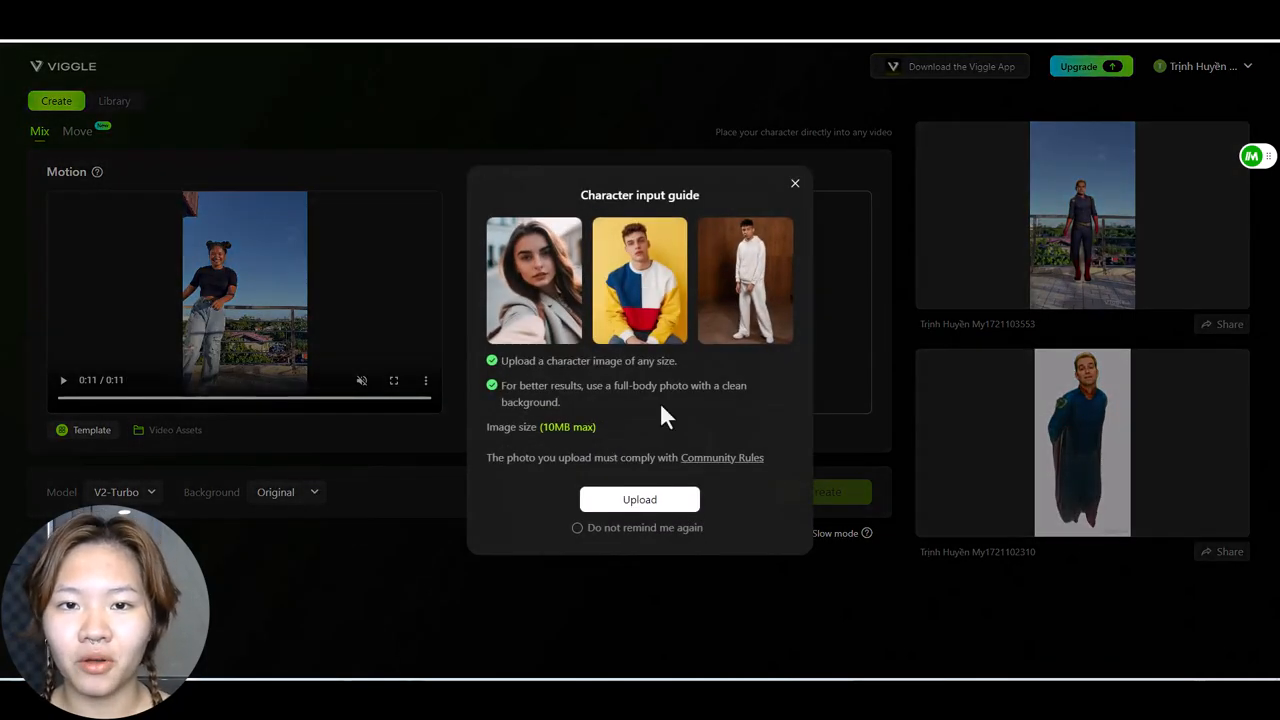
click(639, 499)
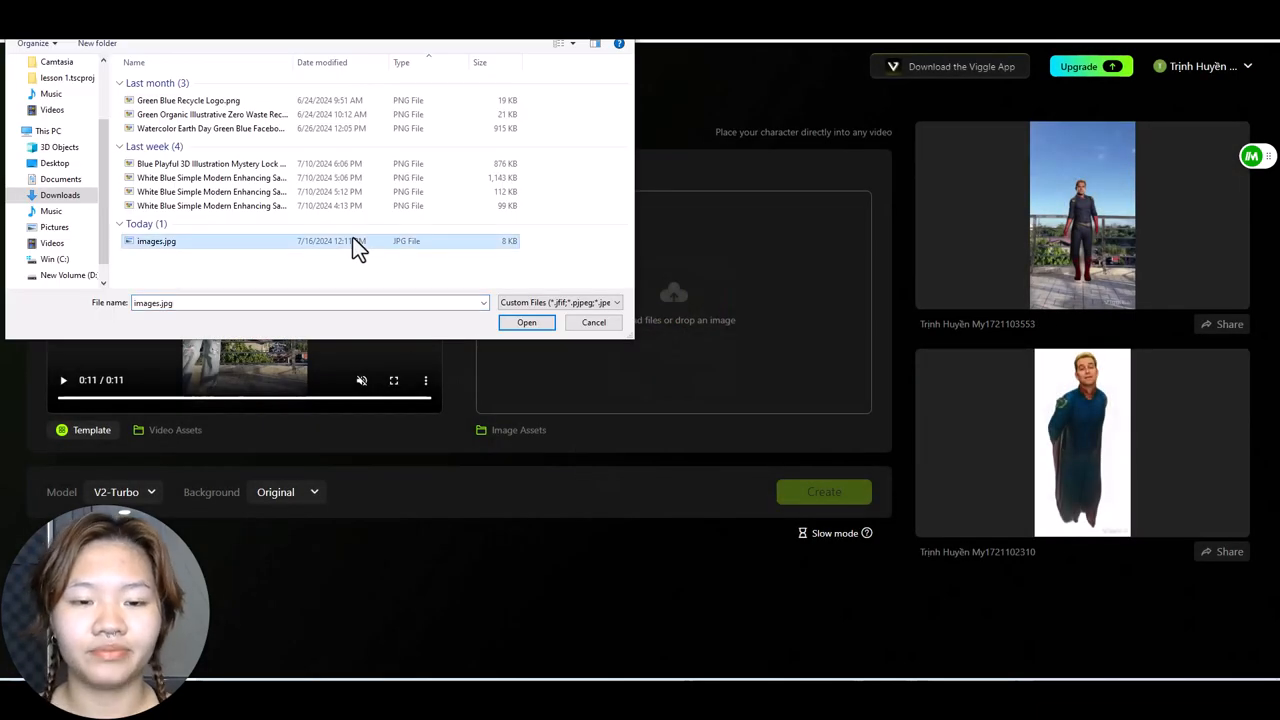
click(526, 322)
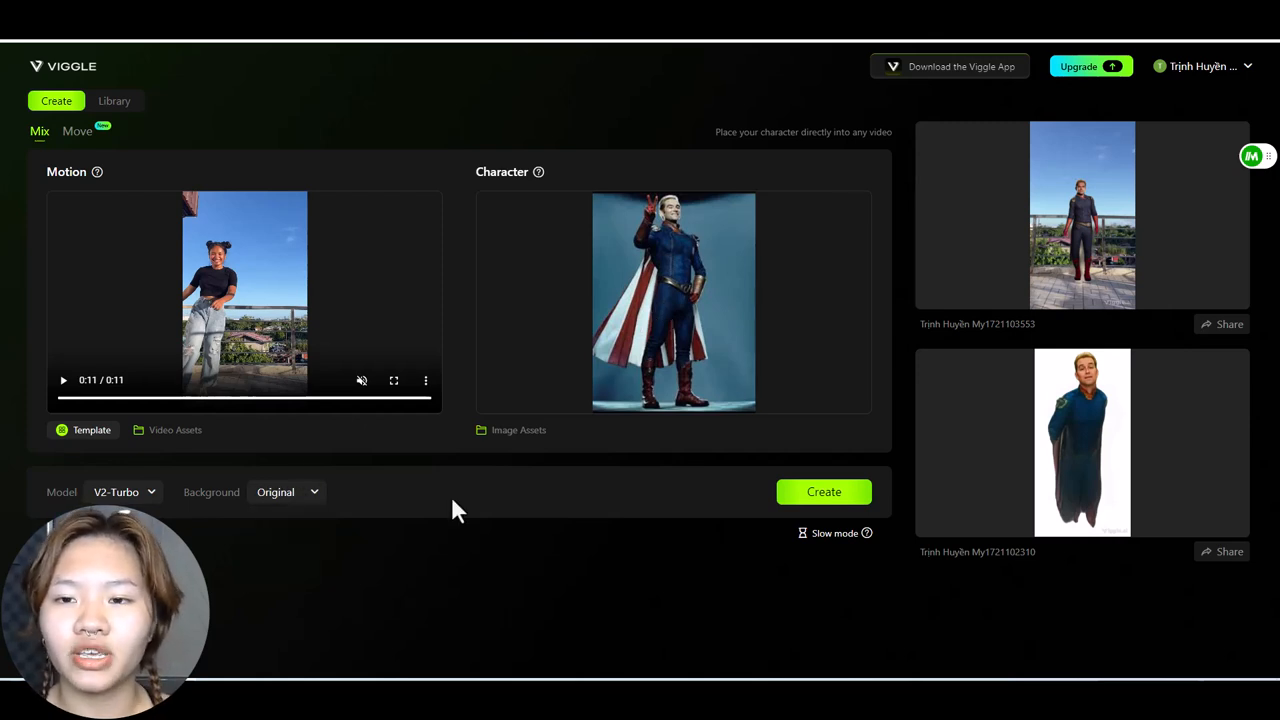
Create the Mix and open a finished Homelander dance video in the viewer.
click(824, 491)
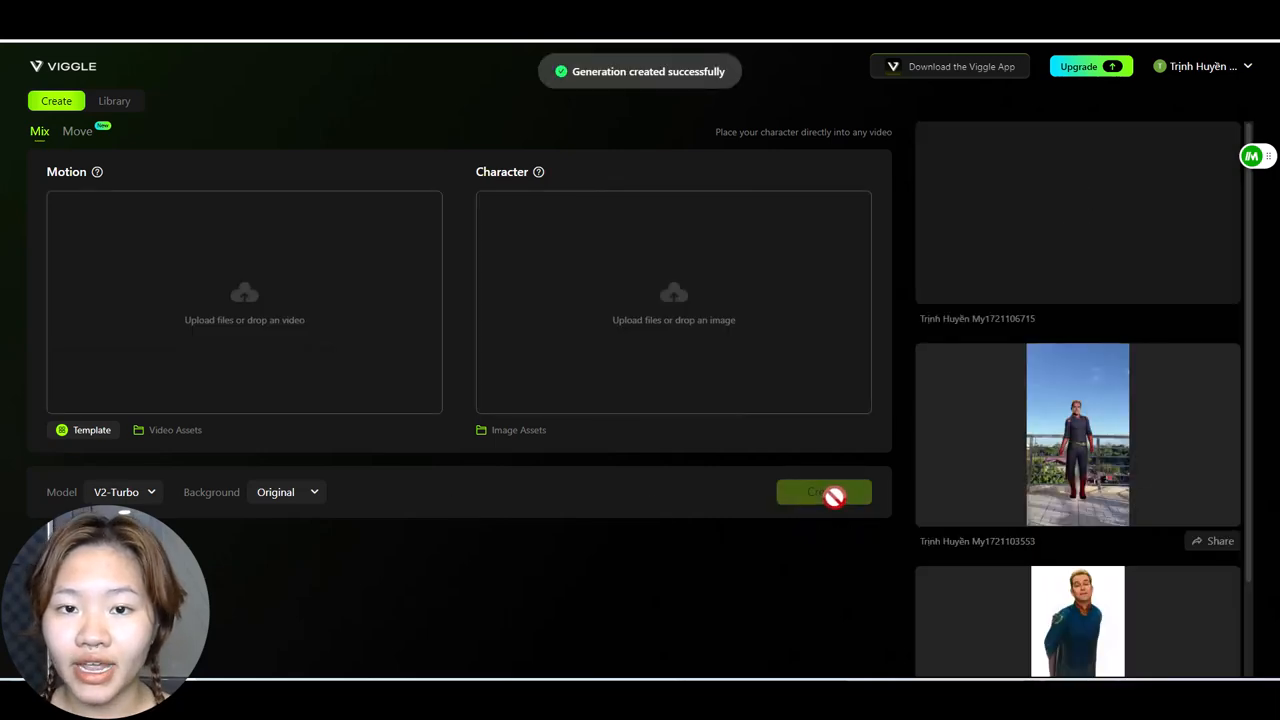
click(823, 491)
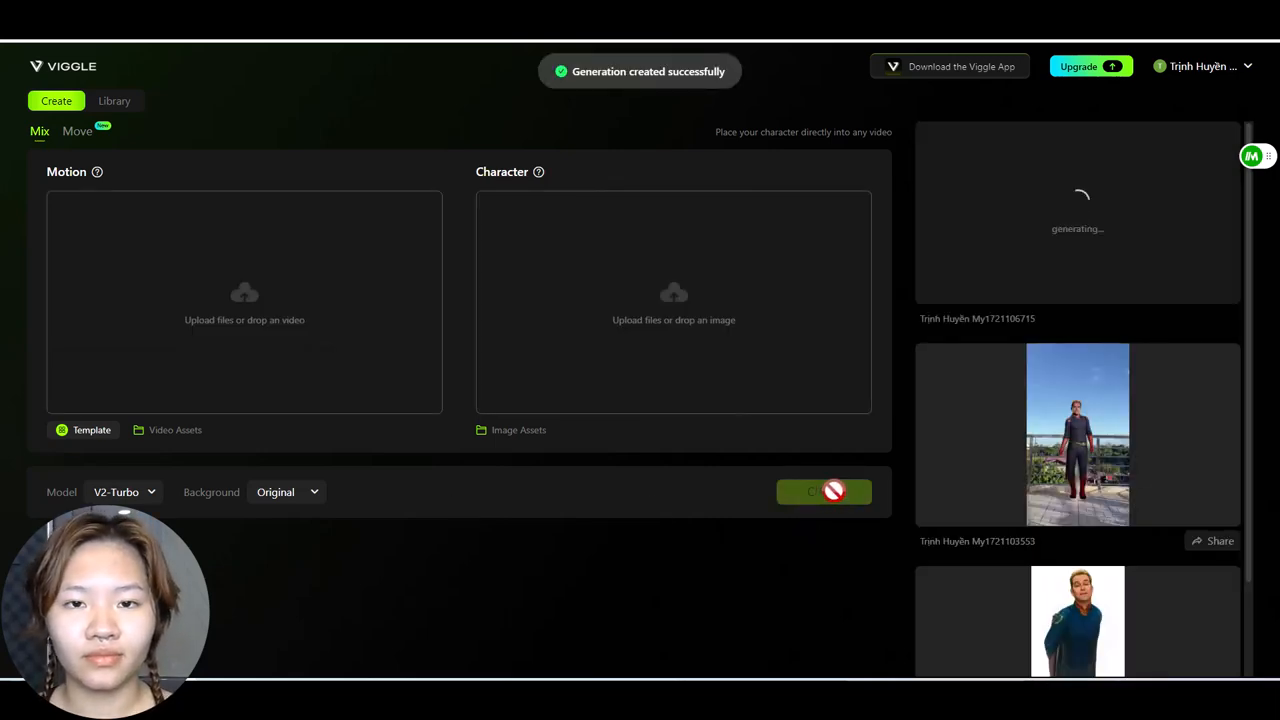
click(1077, 434)
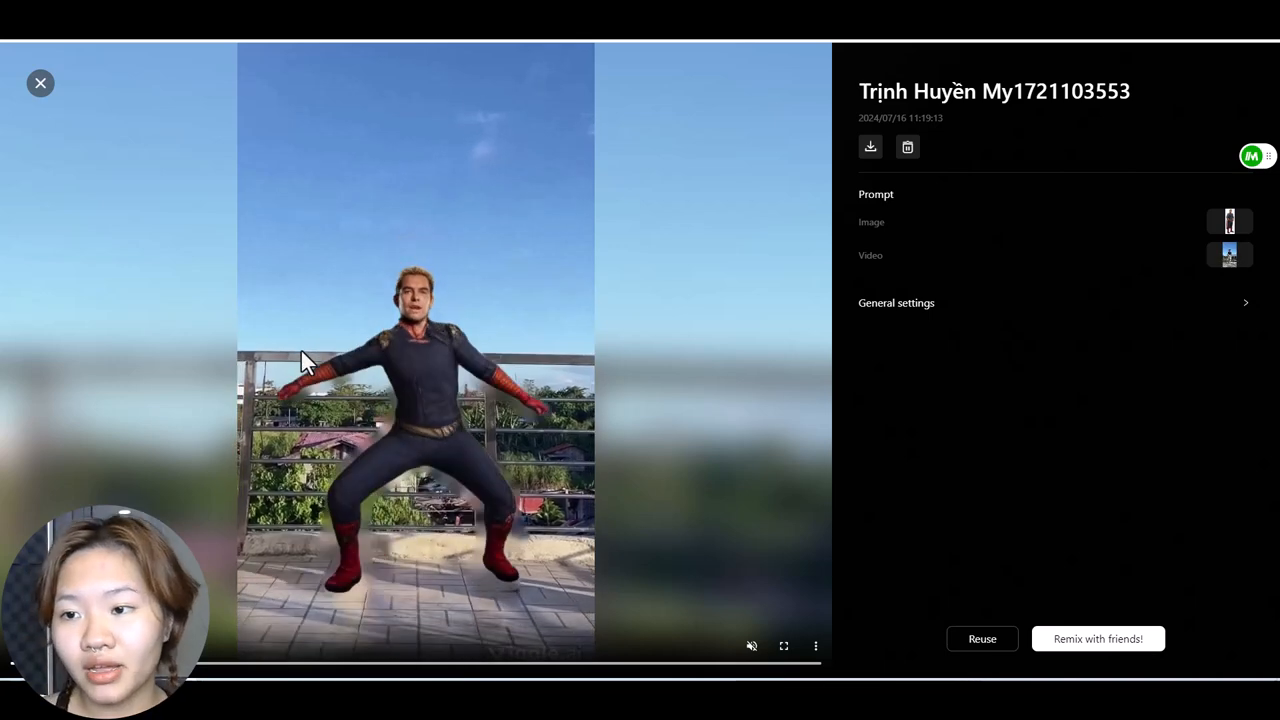